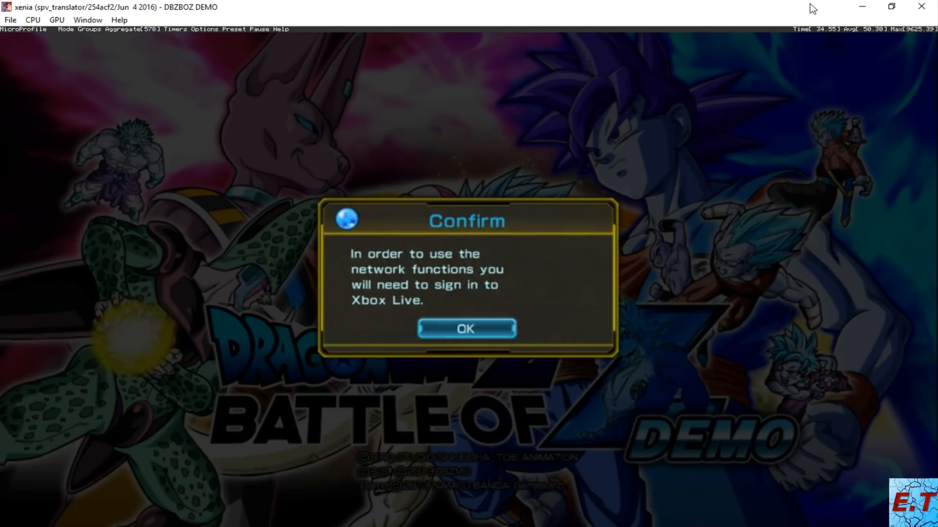
Dismiss the Xbox Live sign-in notice and start Mission 01 with Goku, confirming the Mission Start dialog
{"action": "left_click", "coordinate": [466, 328]}
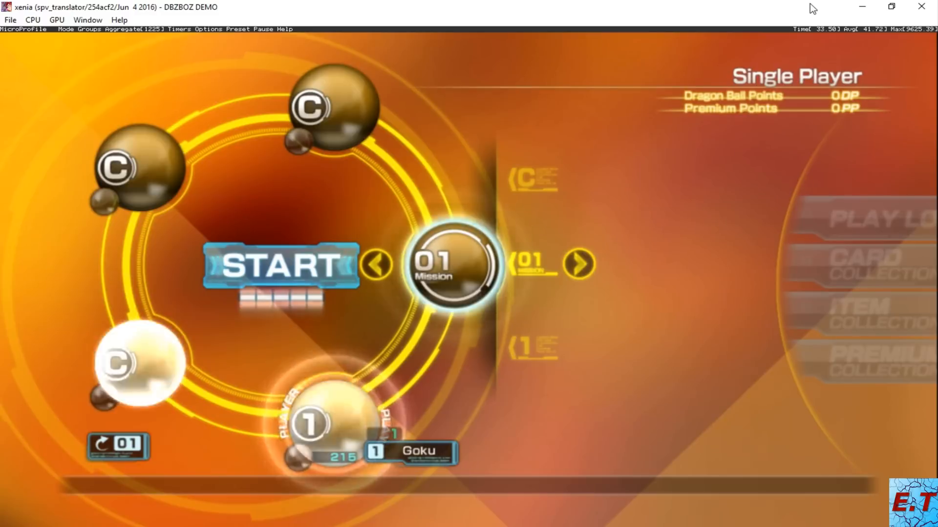
{"action": "left_click", "coordinate": [279, 266]}
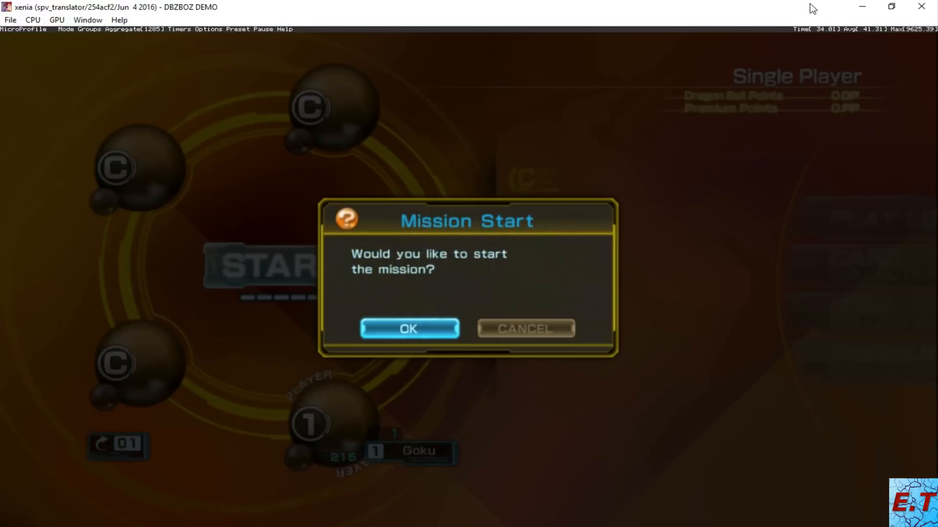
{"action": "left_click", "coordinate": [409, 329]}
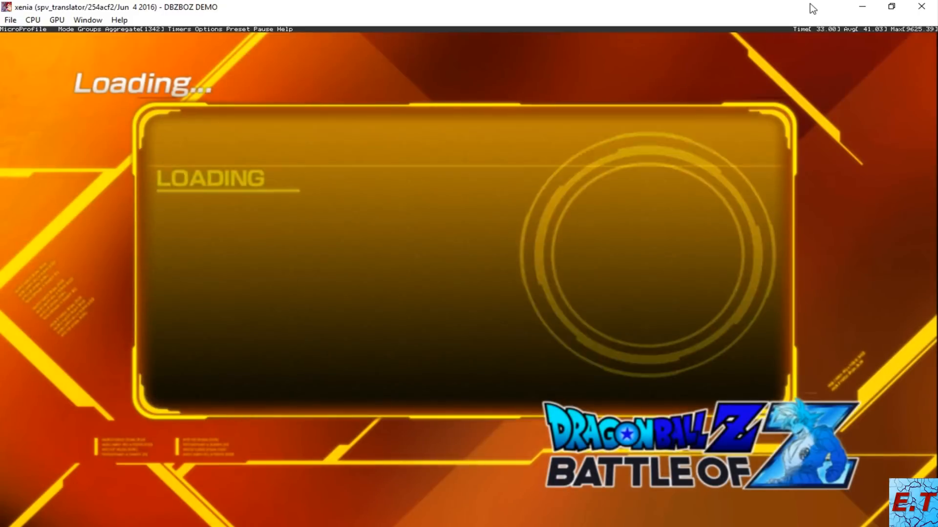